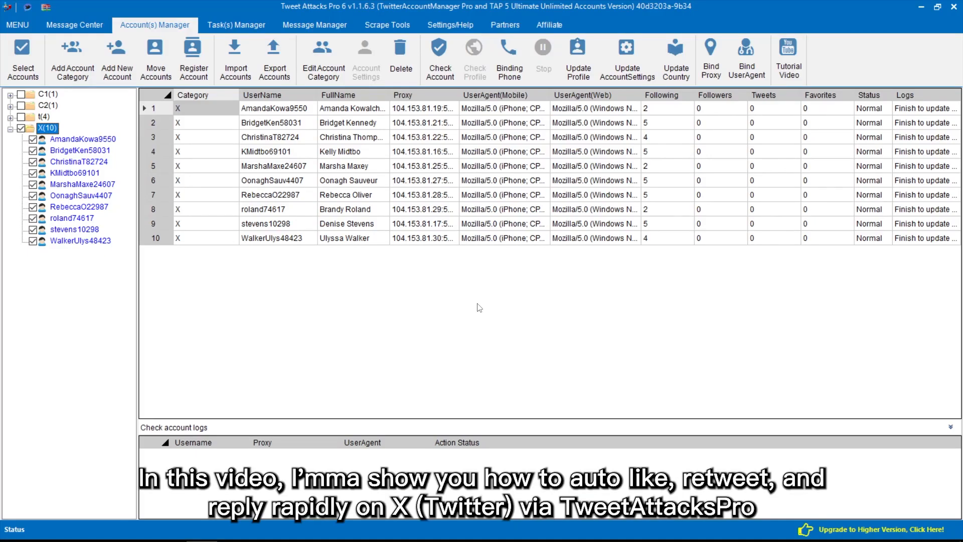
Step: Create and save task l-r-r with an AccountRunThread module and a Search module under it
left_click(236, 25)
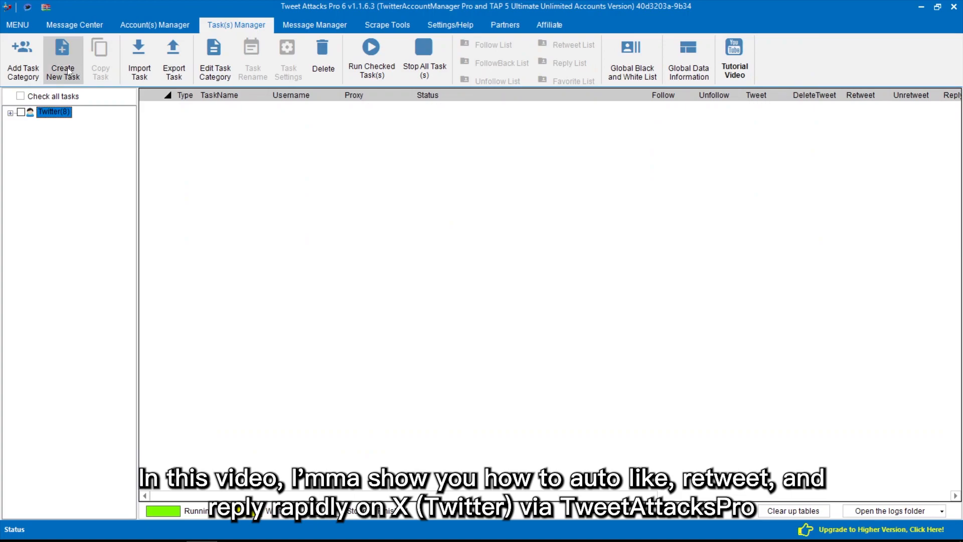
left_click(63, 60)
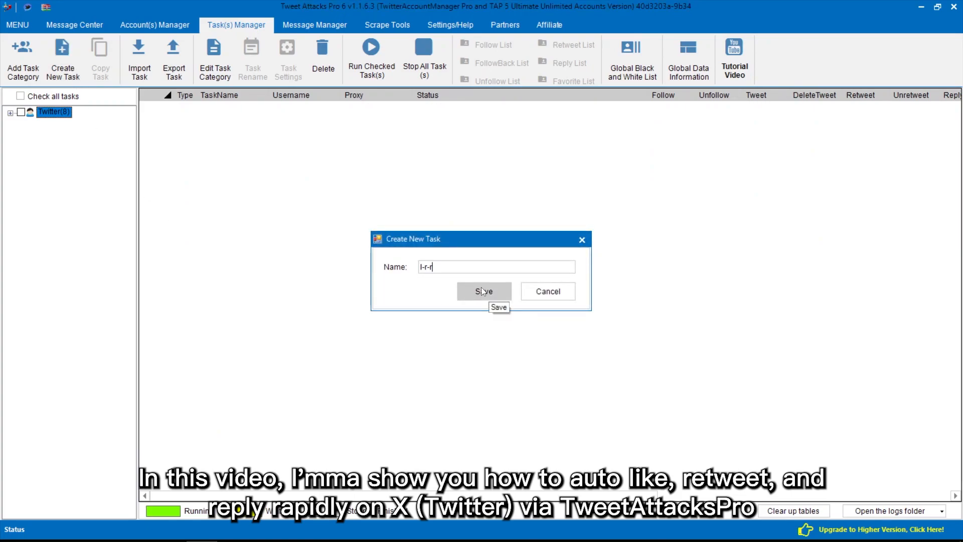
left_click(483, 291)
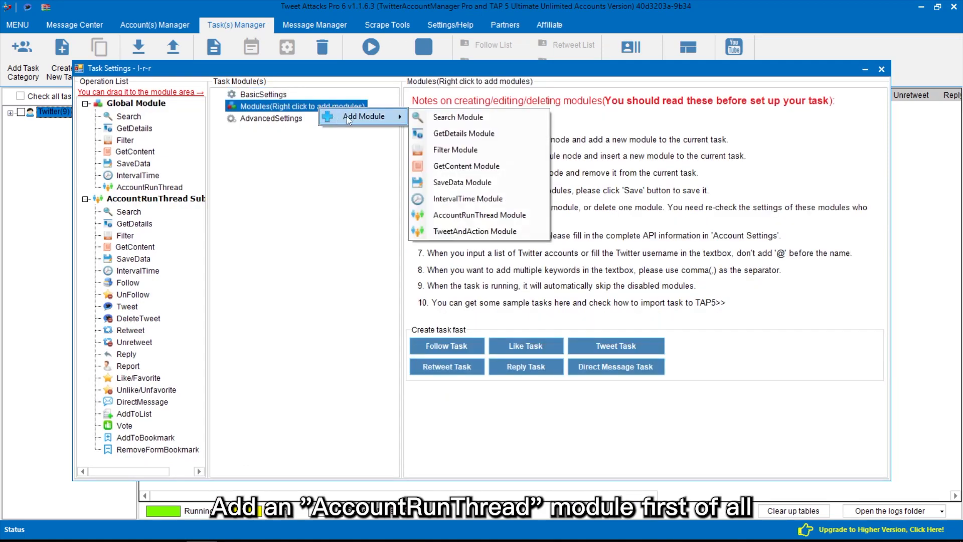
left_click(479, 215)
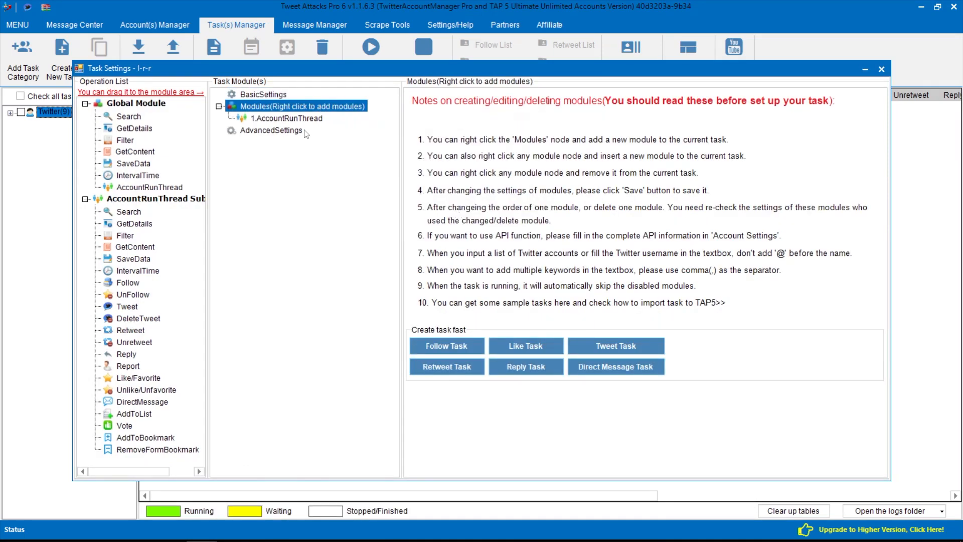
left_click(286, 118)
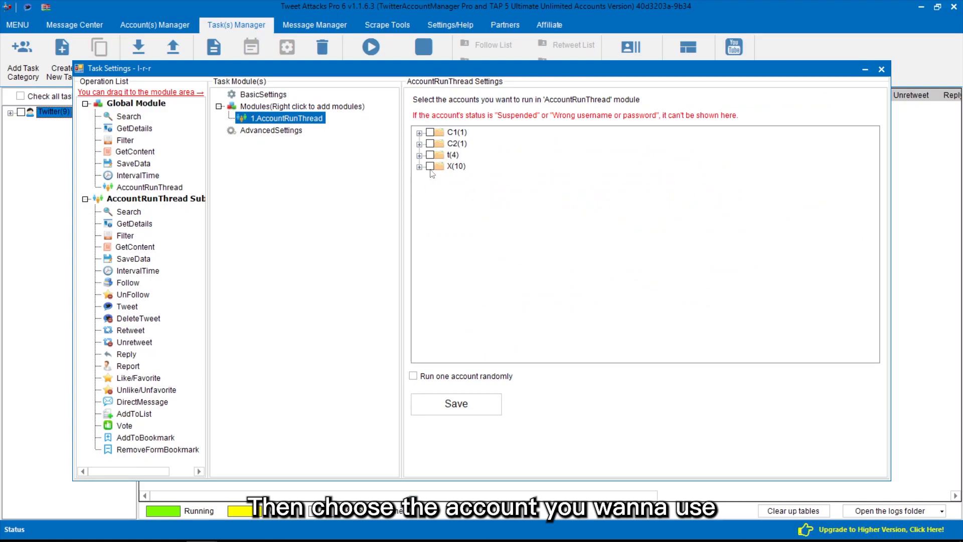
right_click(285, 118)
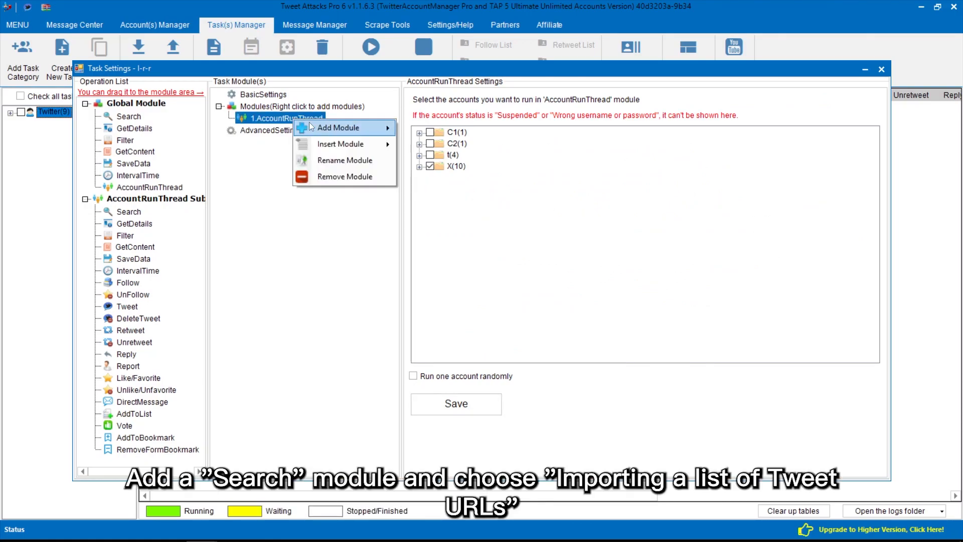
left_click(339, 127)
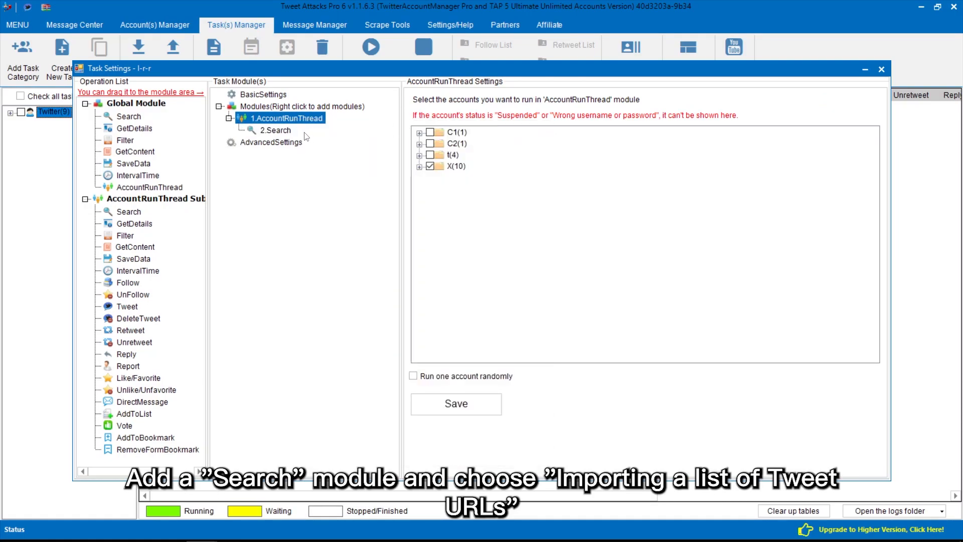
Step: Make Search import four tweet URLs from the X URL file and return Tweets
left_click(276, 130)
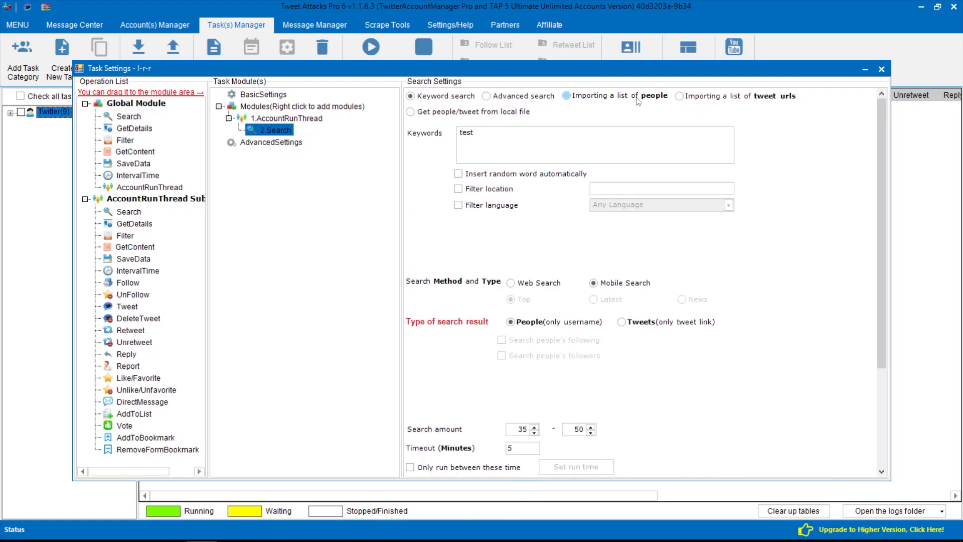
left_click(678, 96)
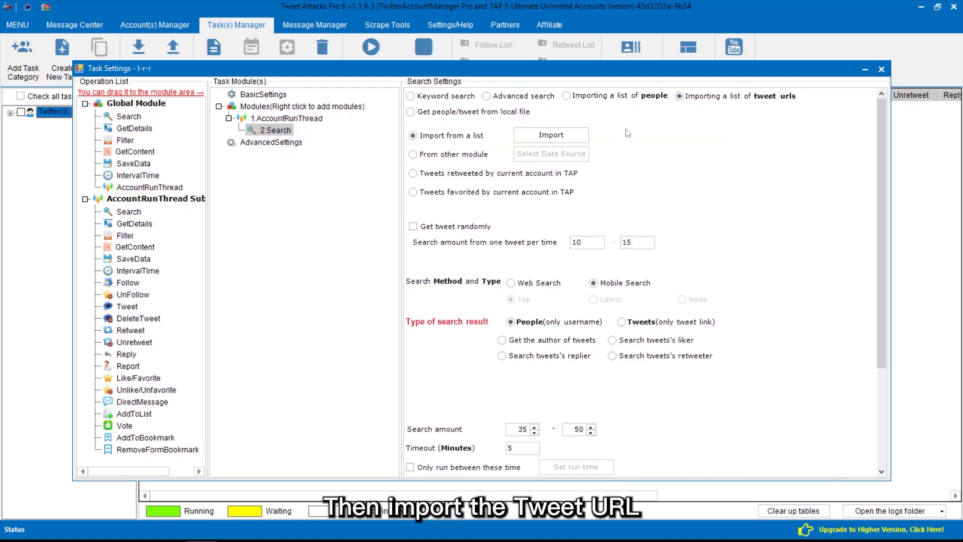
left_click(550, 135)
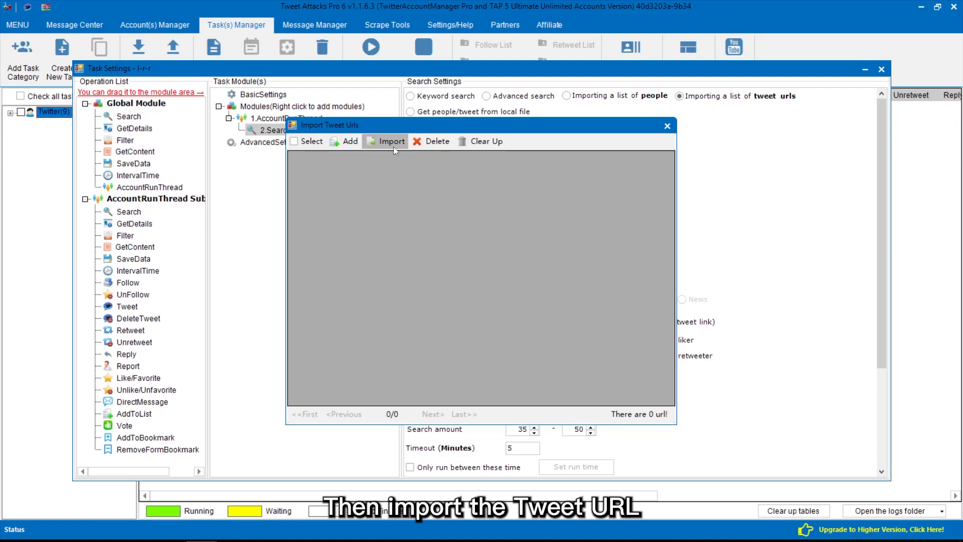
left_click(389, 141)
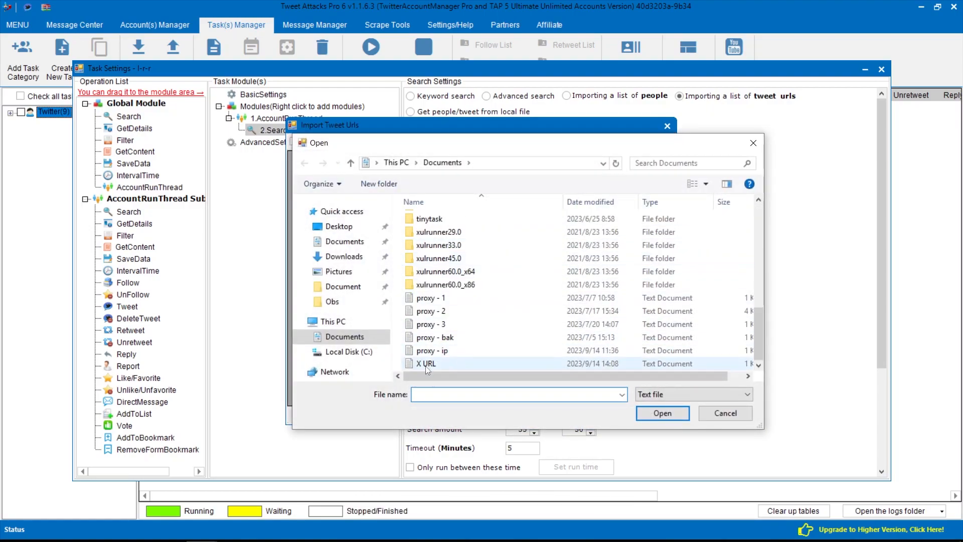
left_click(662, 413)
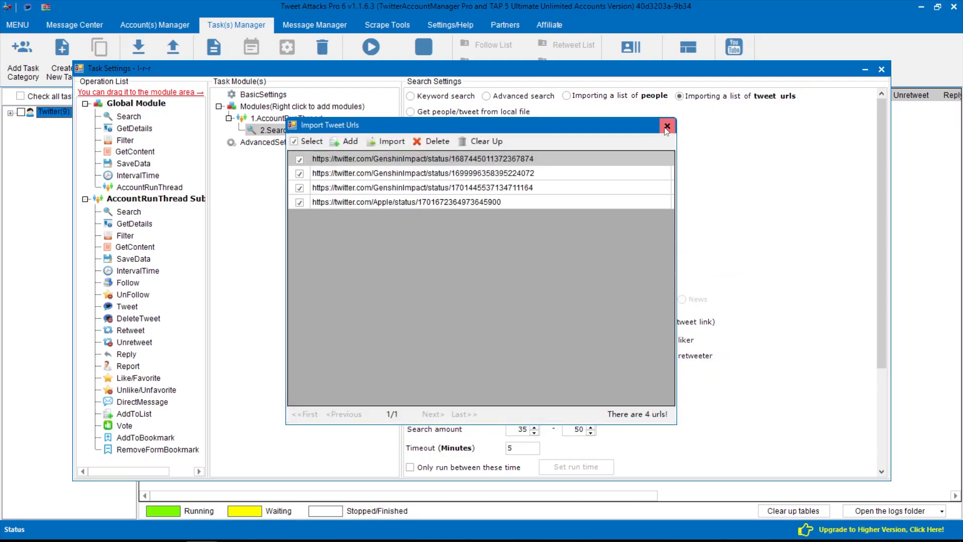
left_click(667, 127)
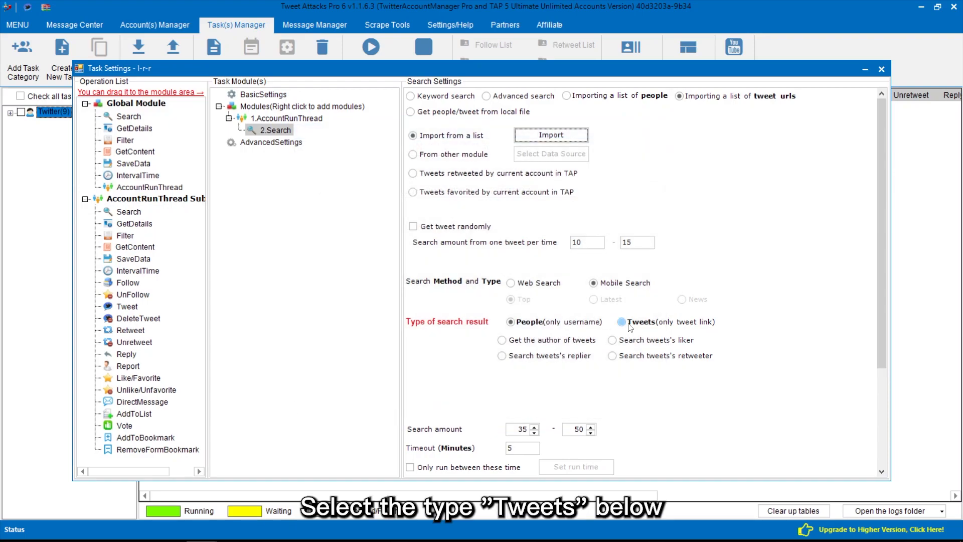
left_click(621, 321)
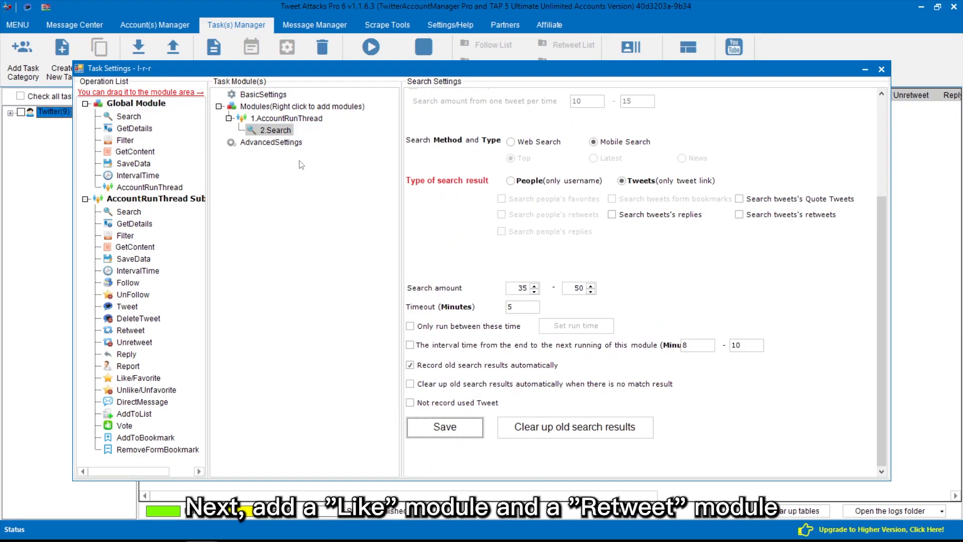
Step: Insert Like/Favorite and Retweet modules after 2.Search and open 4.Retweet's settings
right_click(275, 129)
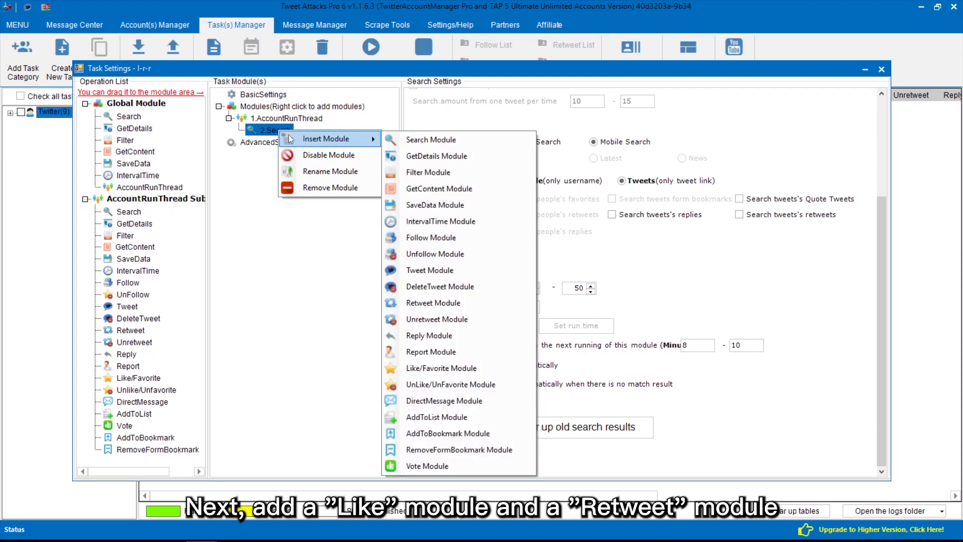
mouse_move(439, 287)
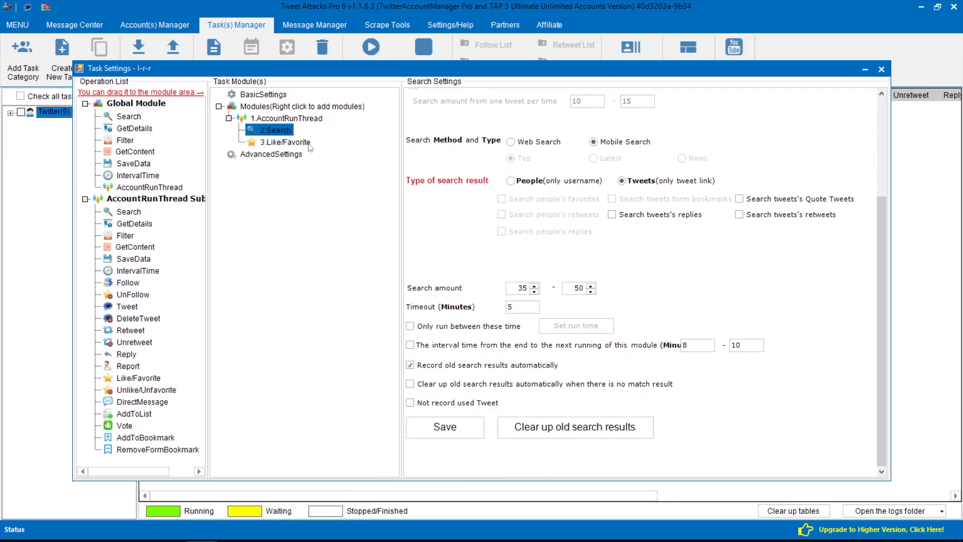
right_click(275, 129)
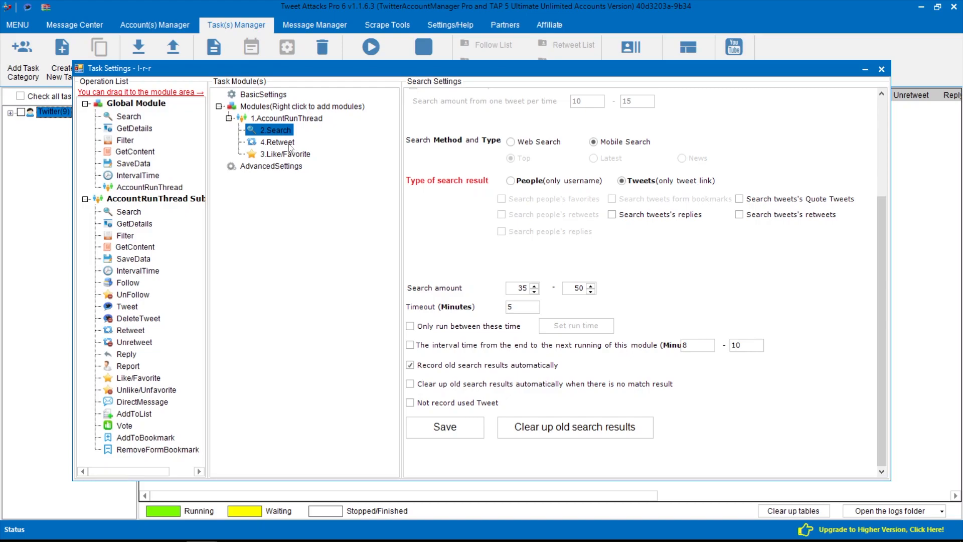
left_click(277, 142)
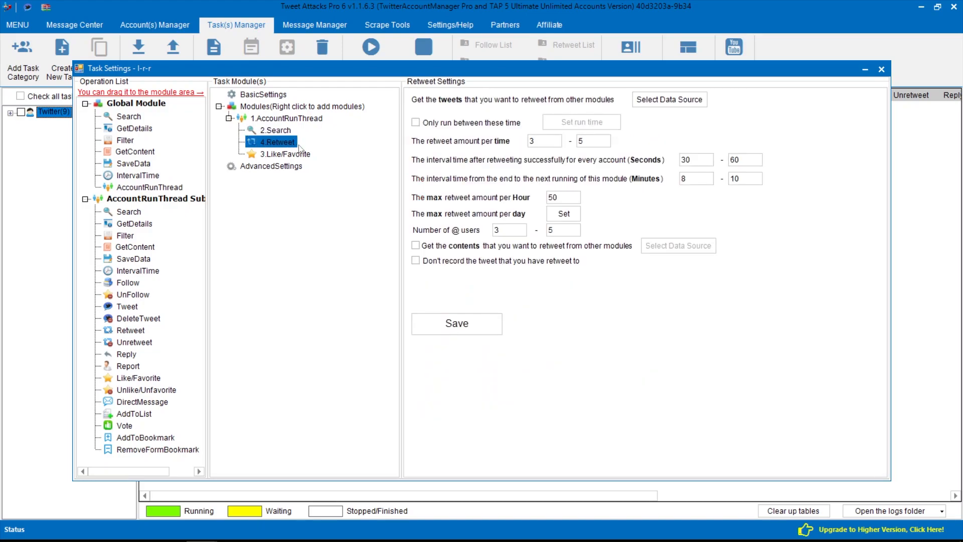
Step: Set Retweet's data source to 2.Search, moving used tweets to the list's end
left_click(669, 99)
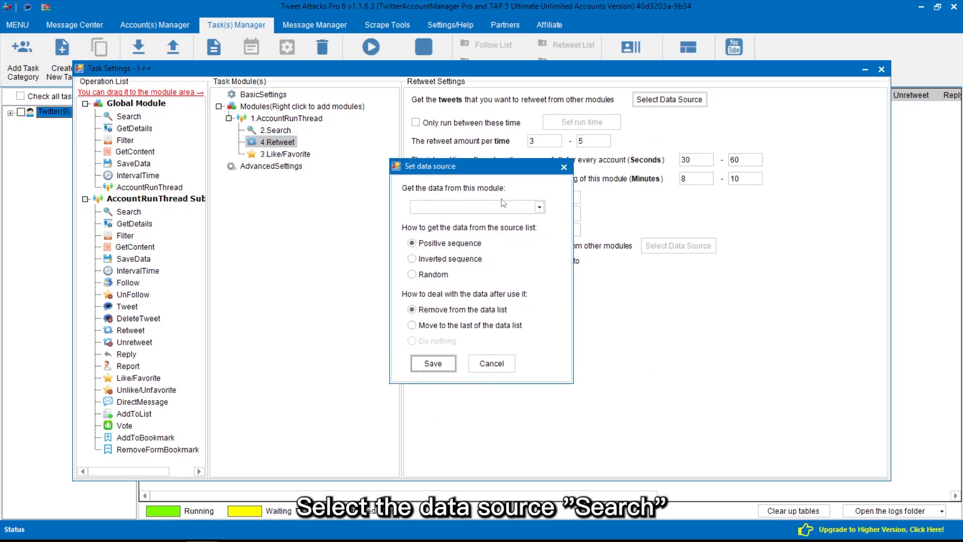
left_click(477, 206)
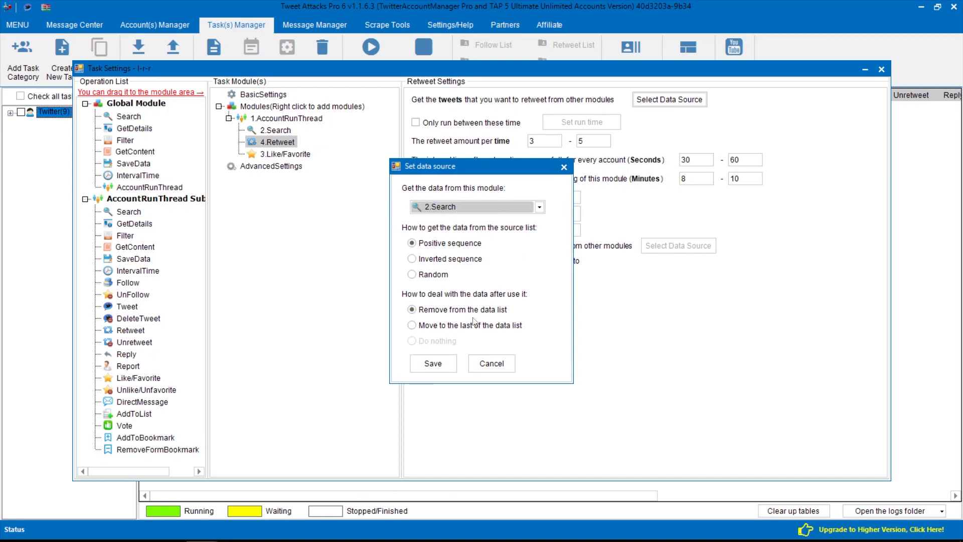
left_click(411, 325)
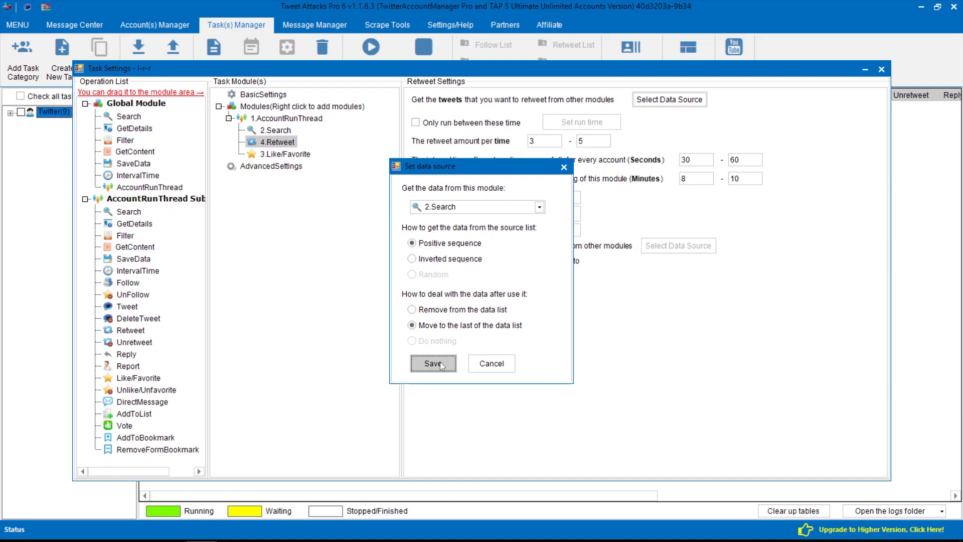
left_click(433, 363)
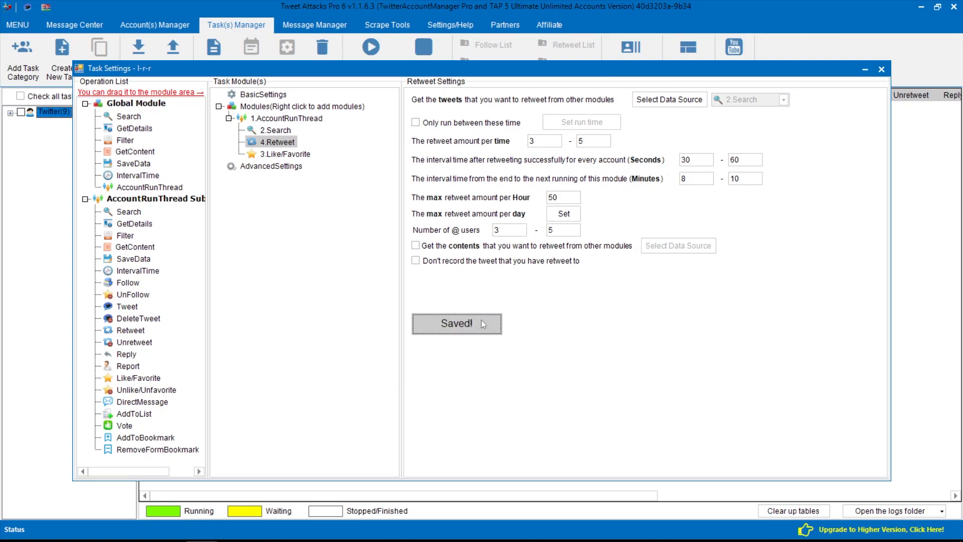
Step: Set Like/Favorite's data source to 4.Retweet and insert a GetContent module after it
left_click(285, 153)
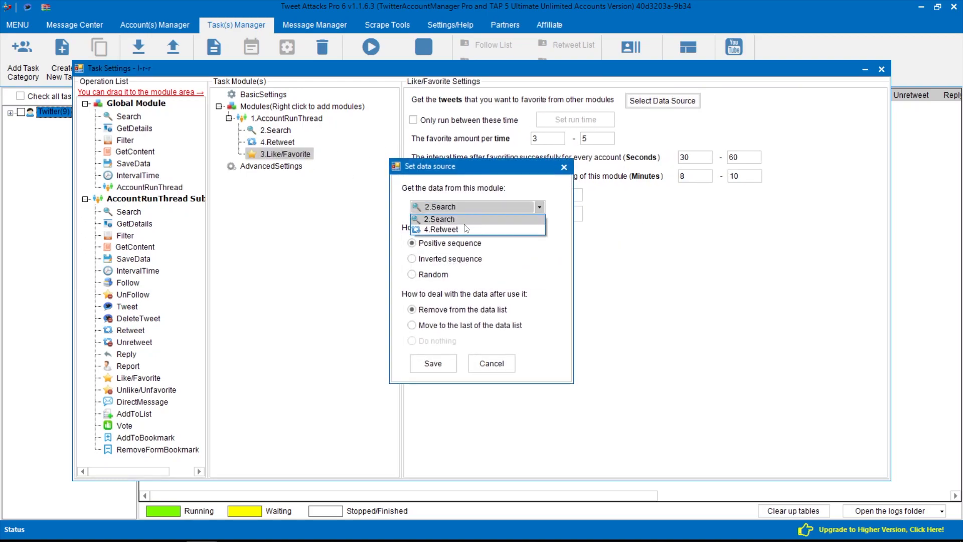
left_click(441, 229)
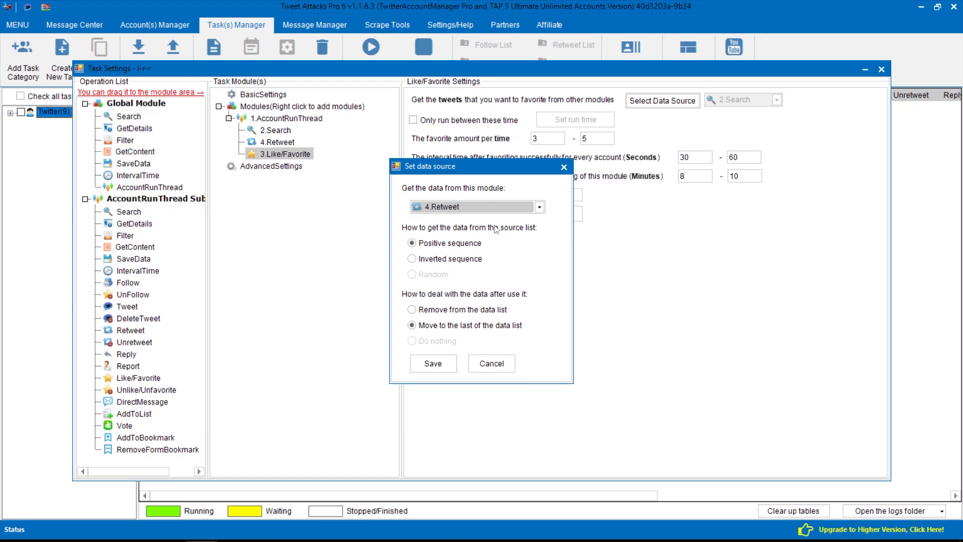
left_click(433, 363)
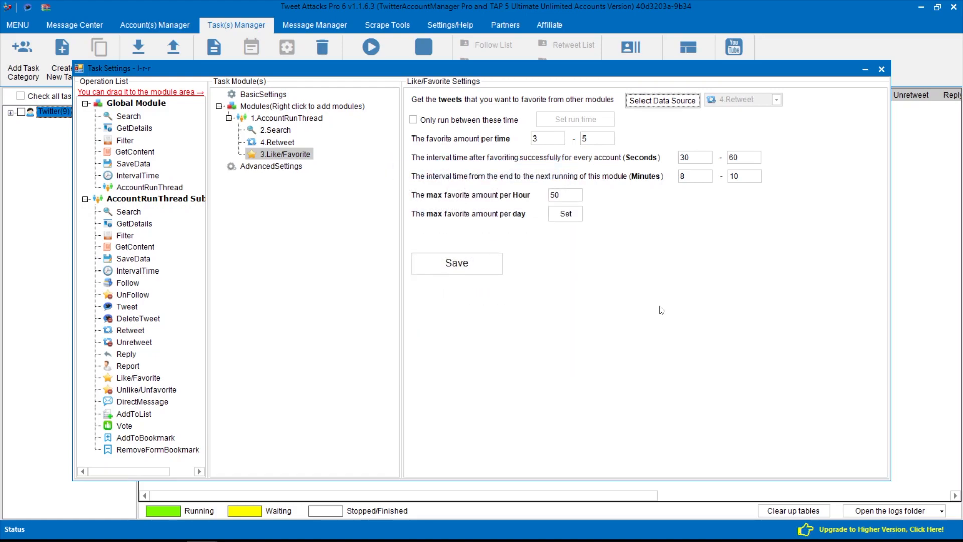
right_click(280, 153)
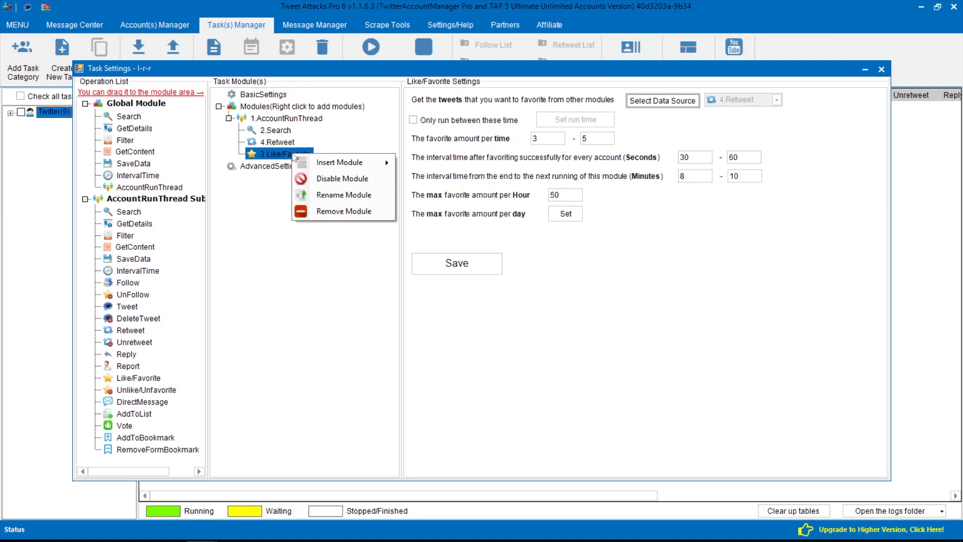
left_click(339, 162)
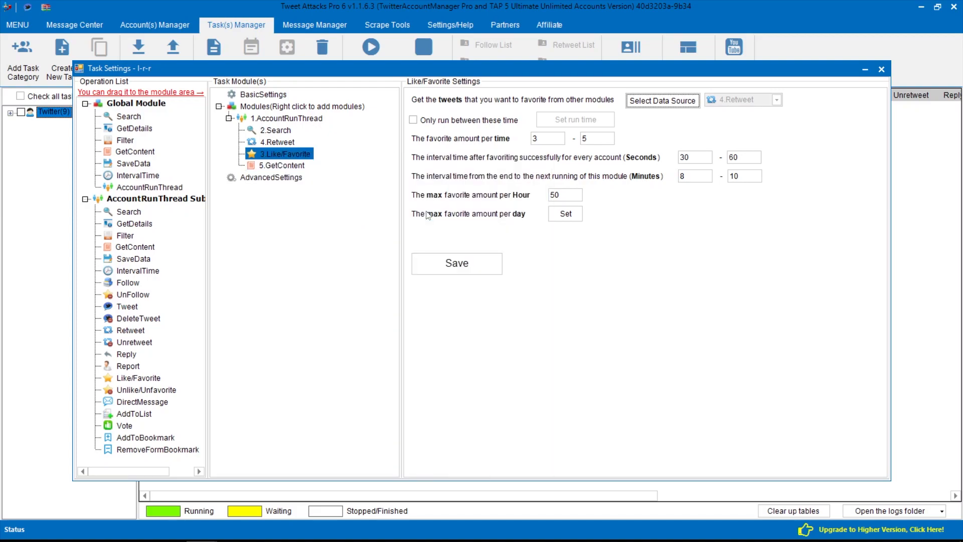
Step: Tick 'With random emoji' in the 5.GetContent module settings
left_click(282, 165)
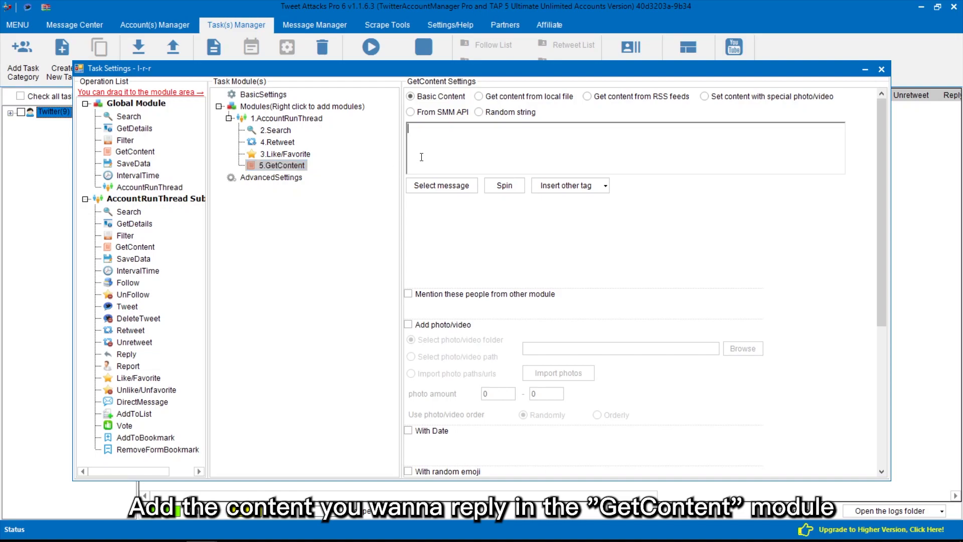
scroll("down", 3)
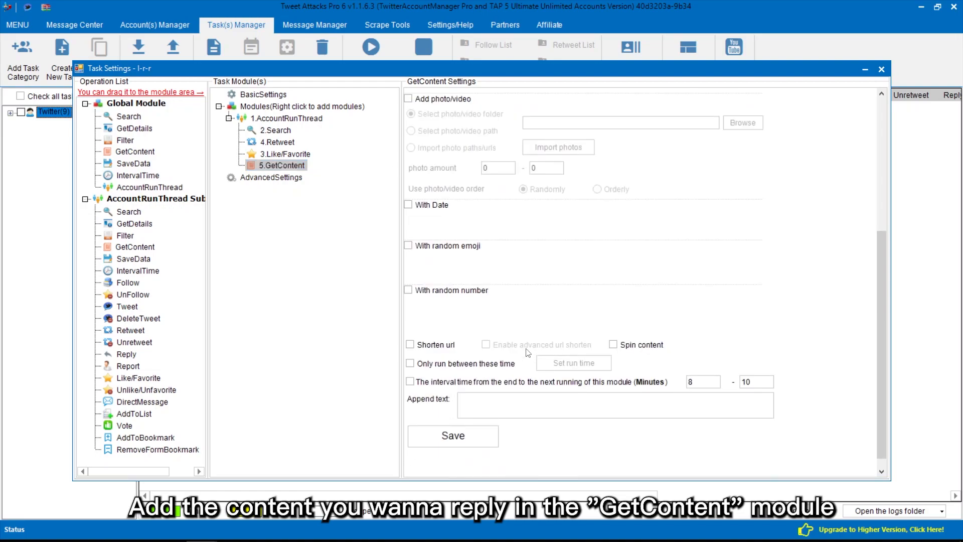
left_click(408, 246)
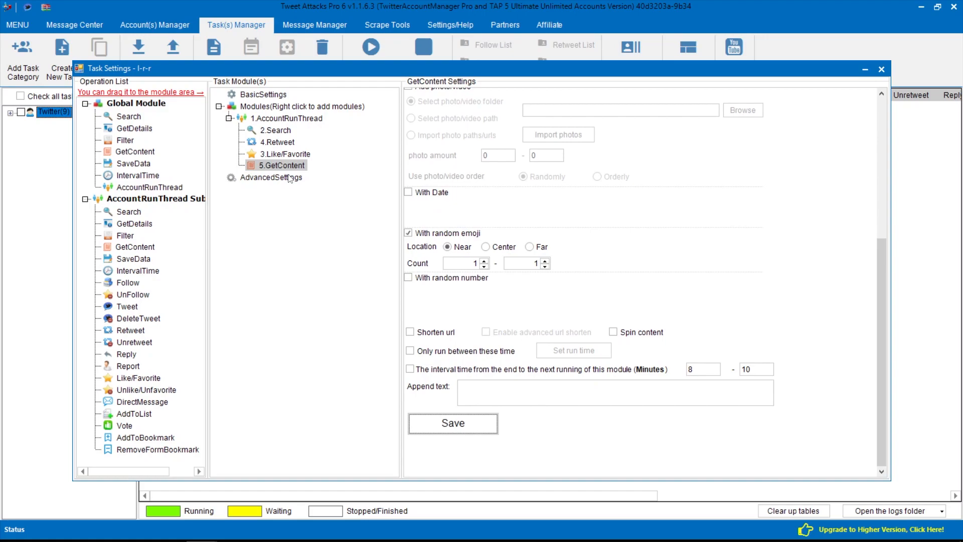
right_click(281, 165)
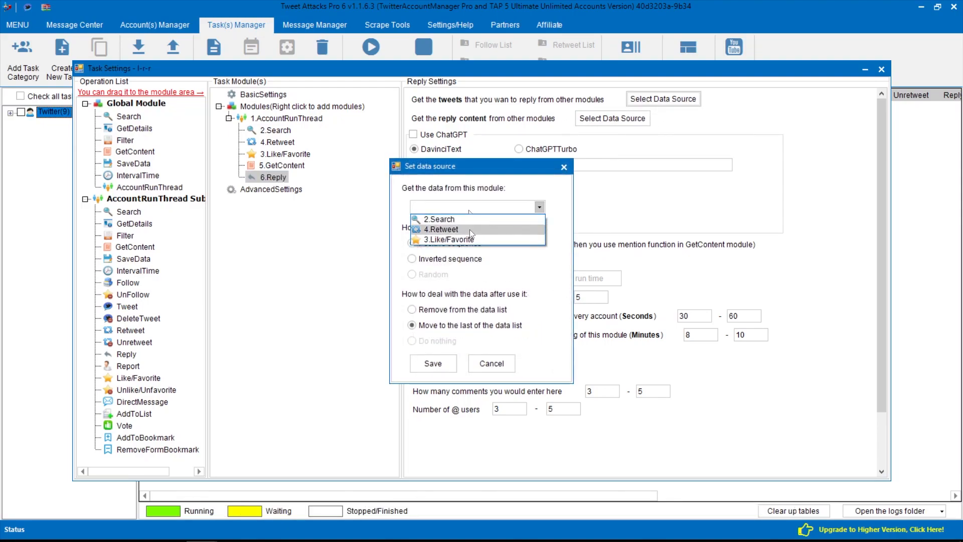
Step: Set the Reply module's tweet data source to 3.Like/Favorite and save
left_click(447, 239)
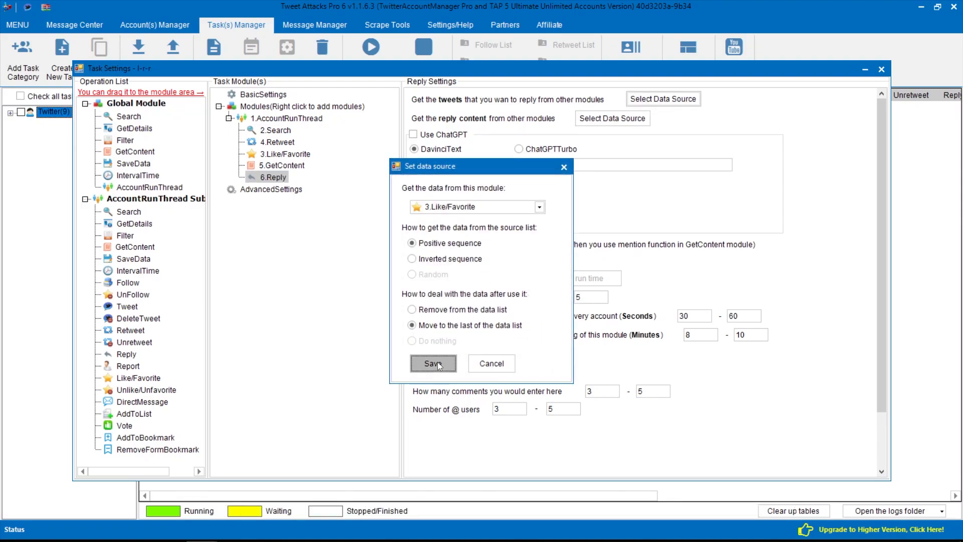
left_click(434, 364)
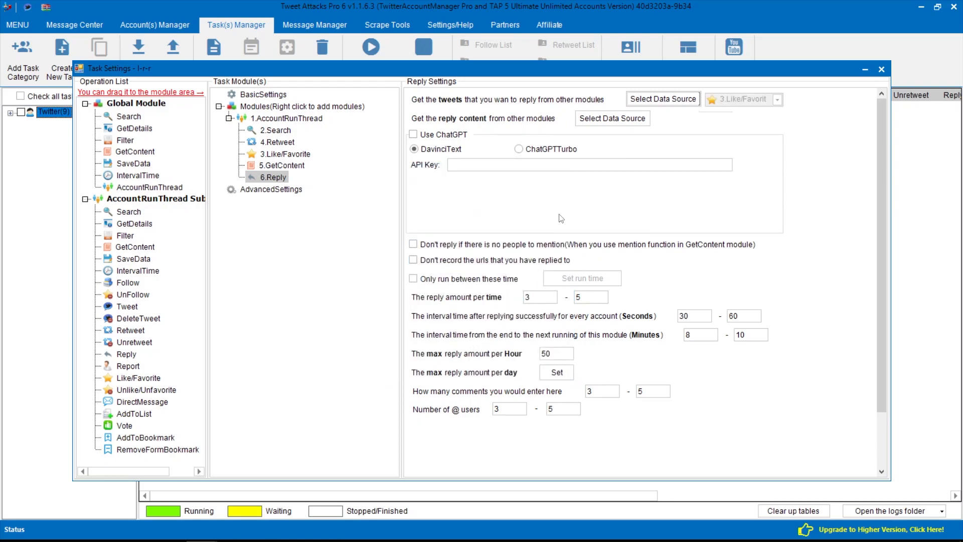
Step: Source reply content from 5.GetContent, moving used content to list end, and save the task
left_click(612, 118)
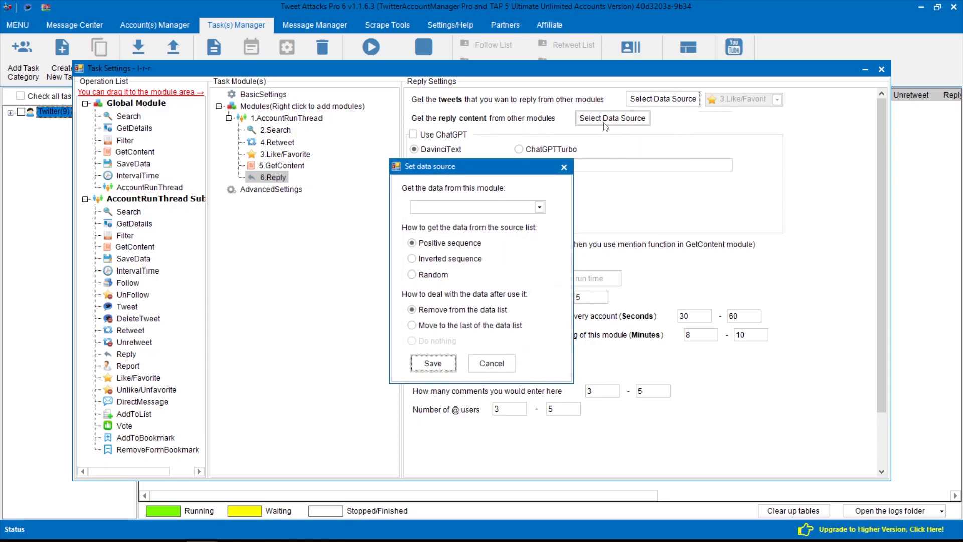
left_click(474, 206)
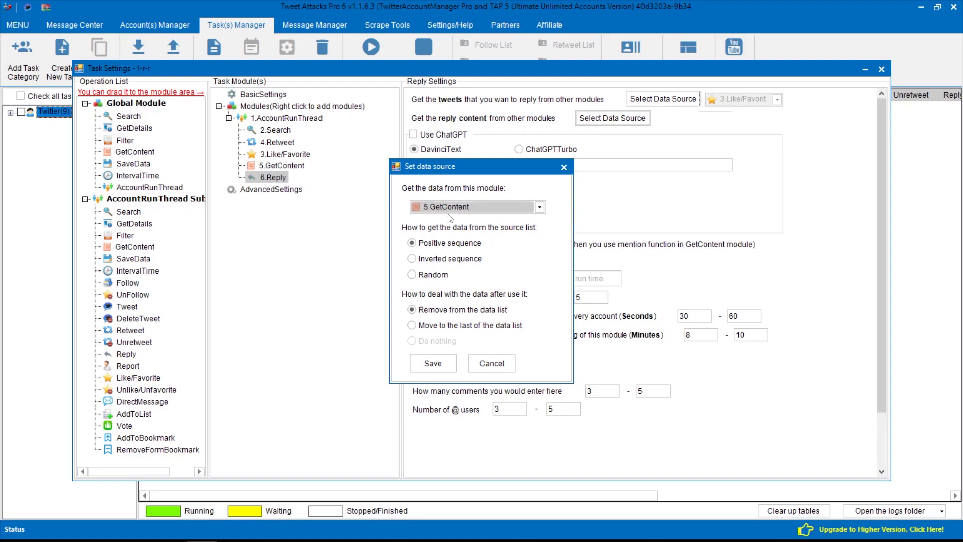
mouse_move(474, 320)
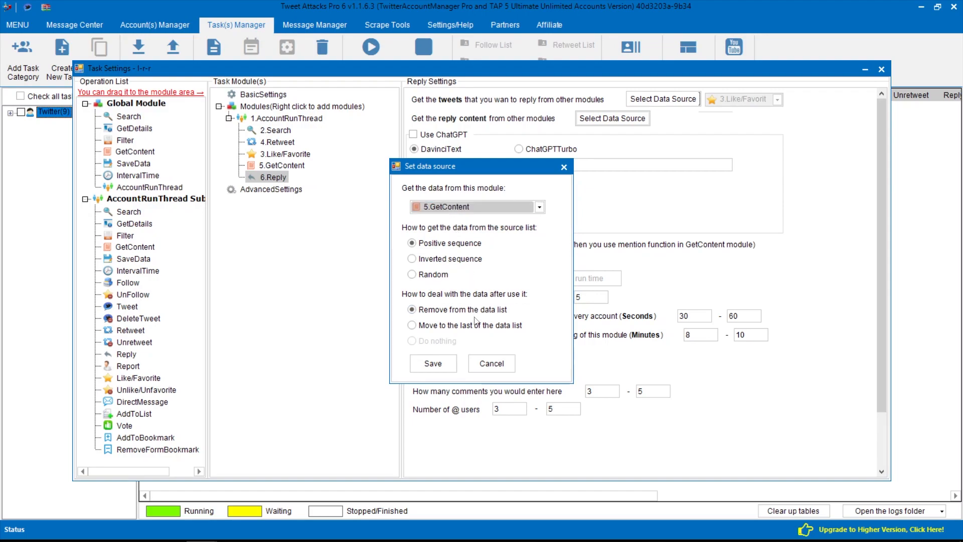
left_click(411, 325)
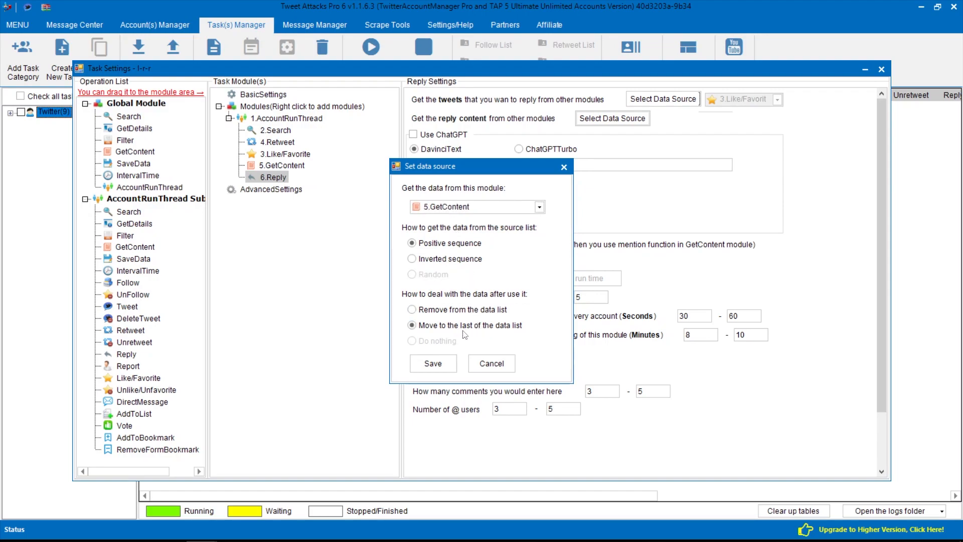
left_click(432, 363)
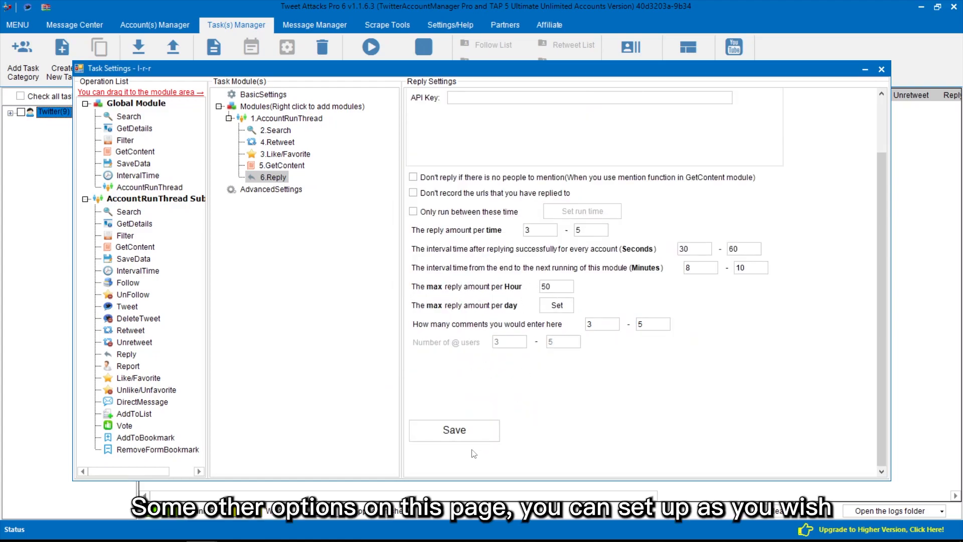
left_click(454, 430)
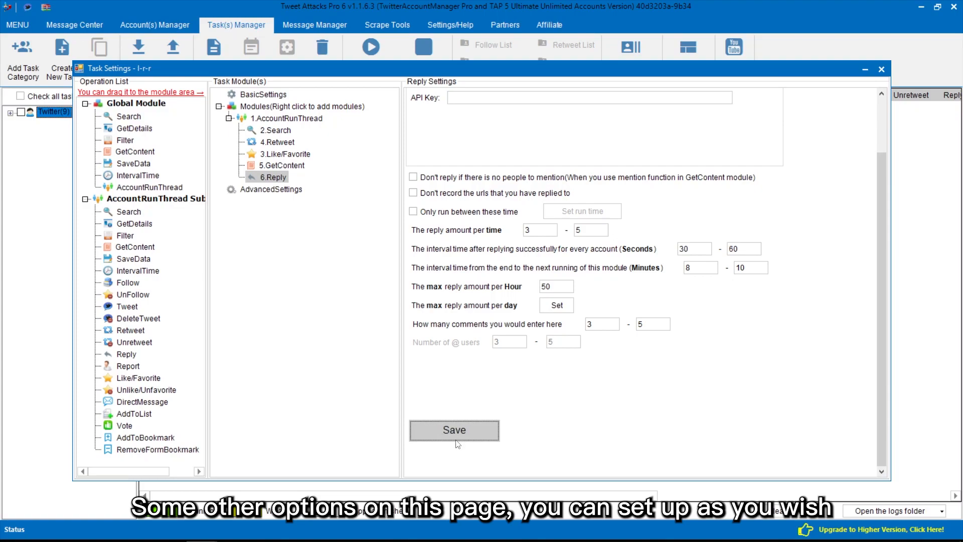
left_click(454, 430)
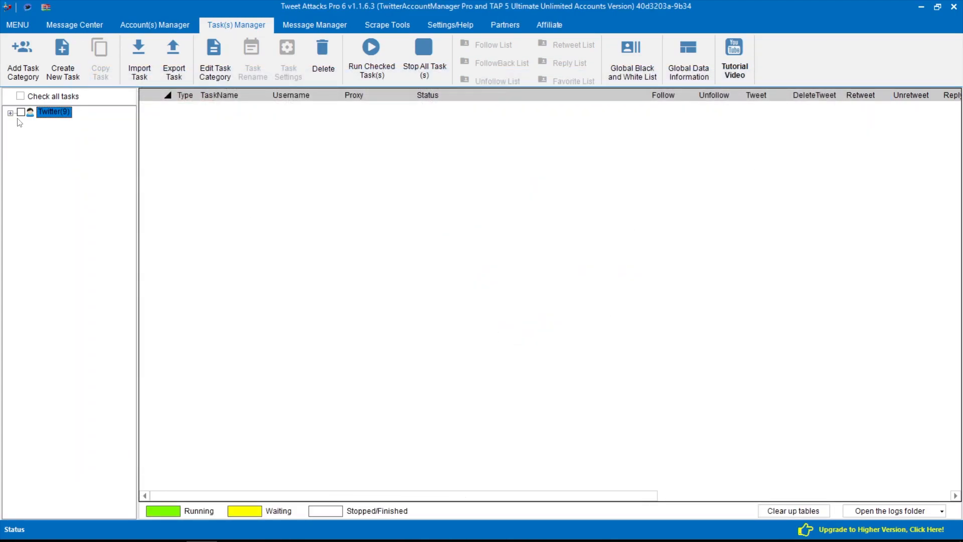
Step: Expand the Twitter category and run the checked l-r-r task
left_click(10, 112)
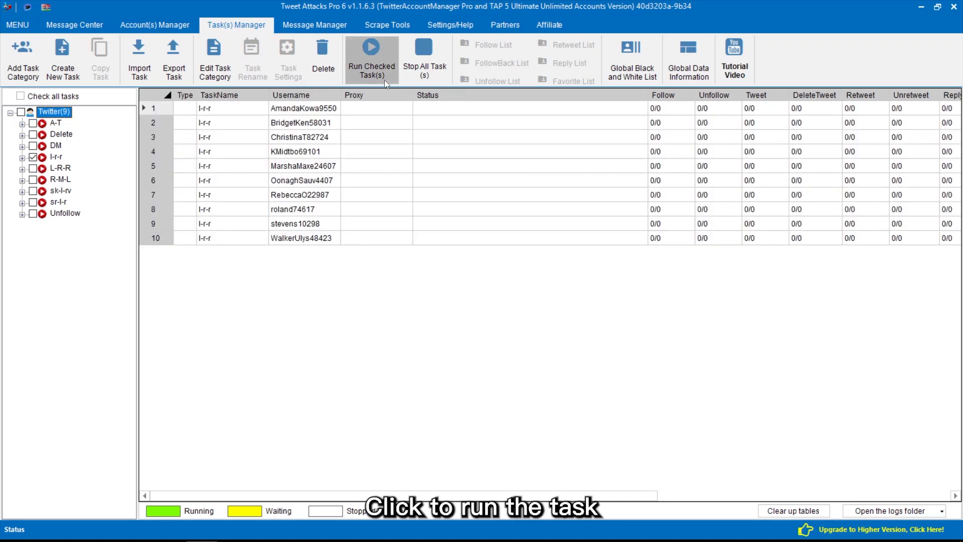
left_click(372, 58)
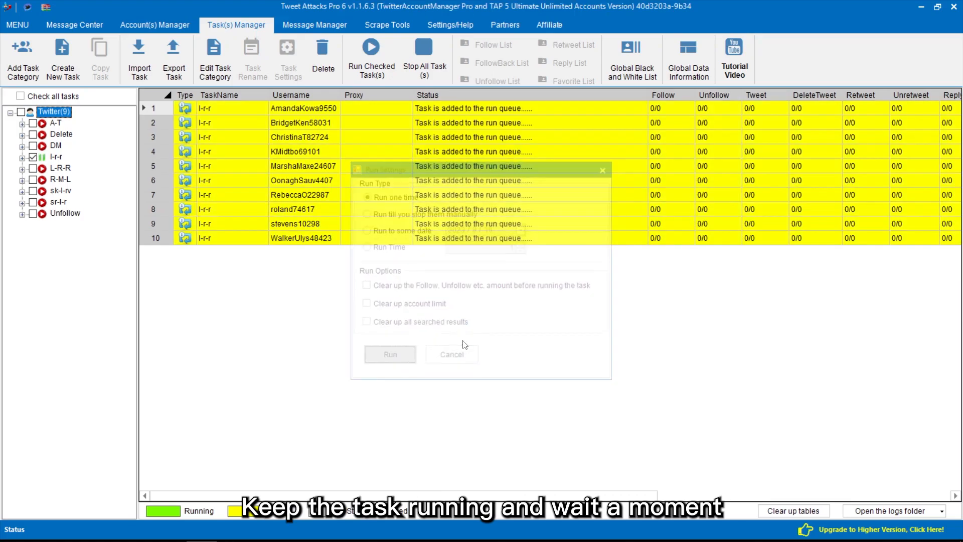
left_click(389, 353)
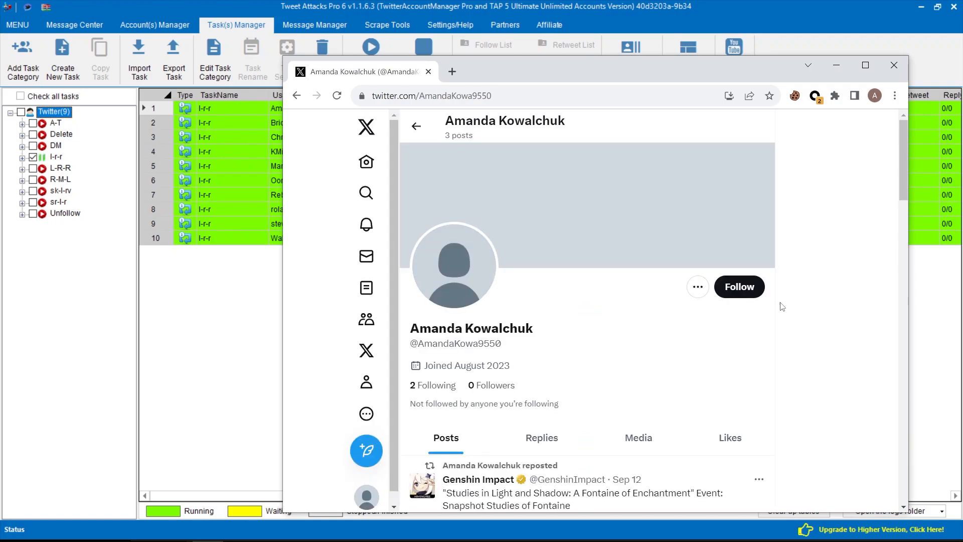
Step: Review the account's X profile Replies and Likes tabs, then close the browser
double_click(455, 343)
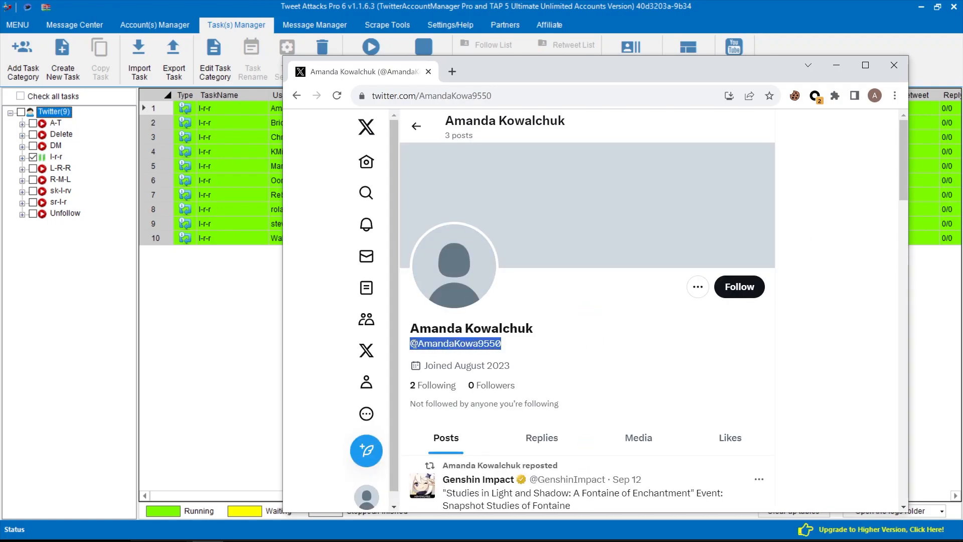
left_click(517, 347)
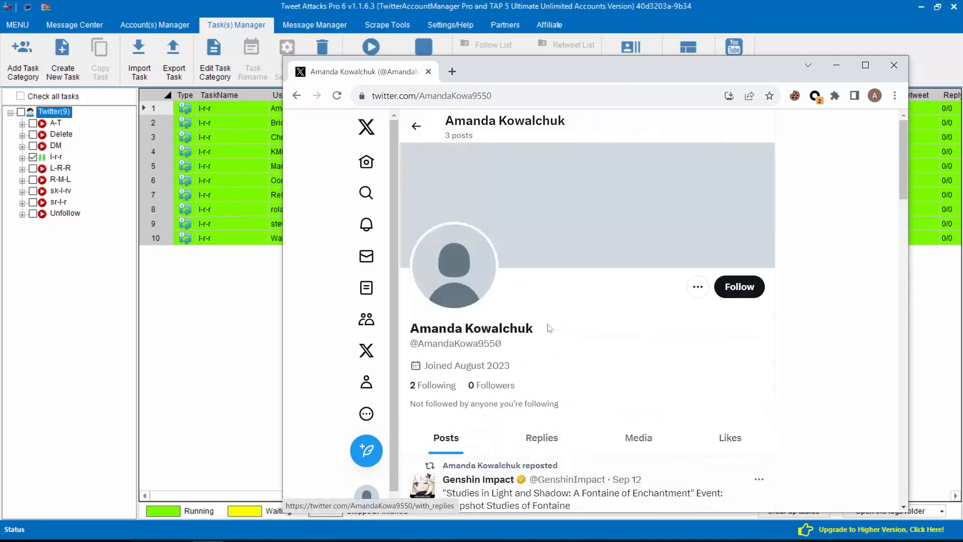
left_click(540, 438)
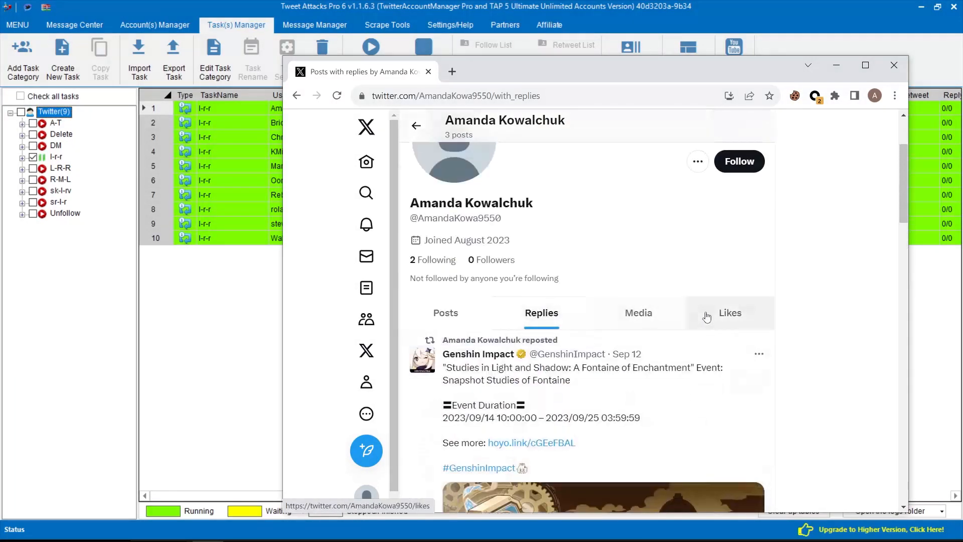
left_click(730, 312)
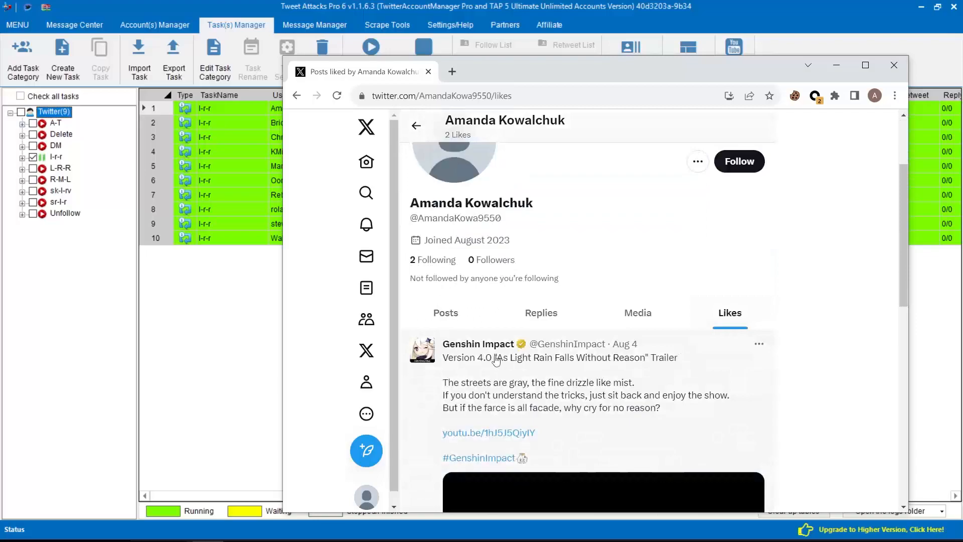
scroll("down", 3)
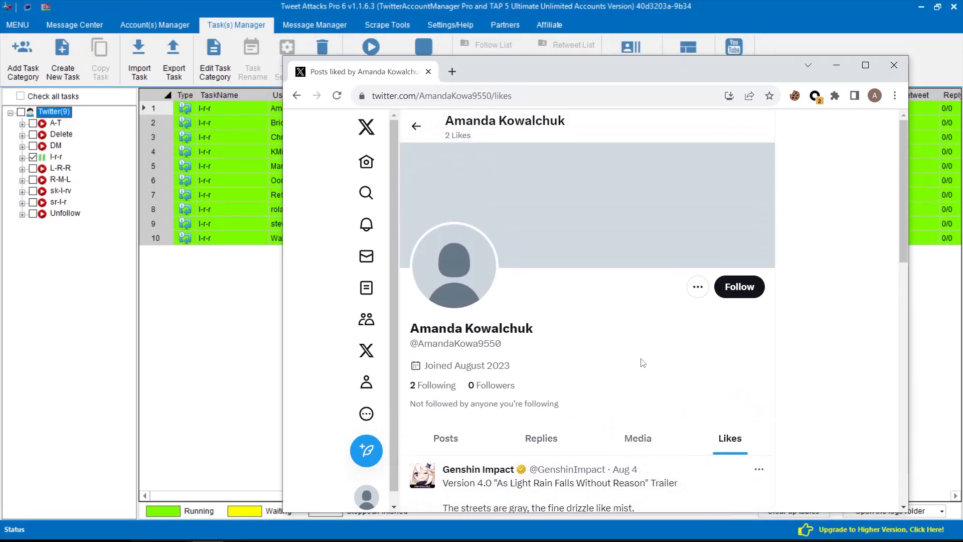
left_click(894, 66)
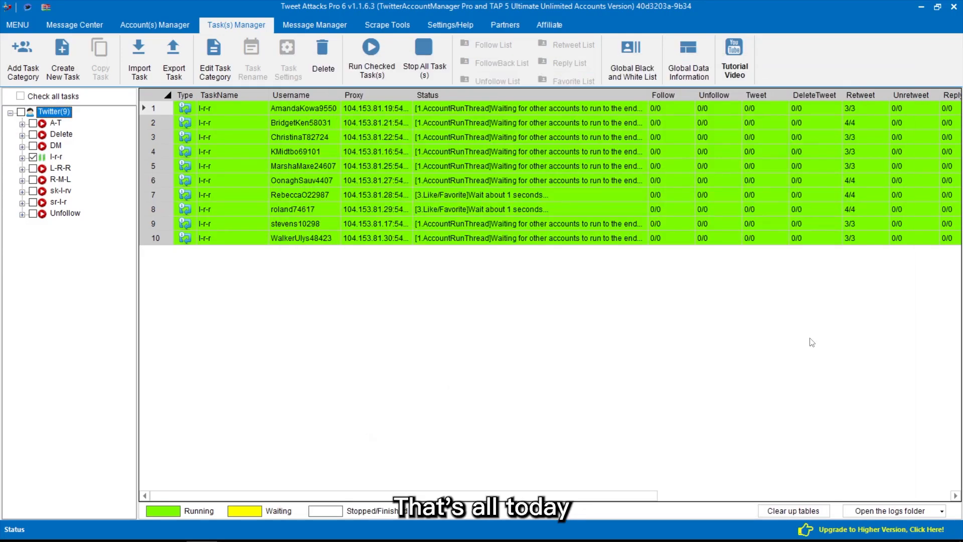